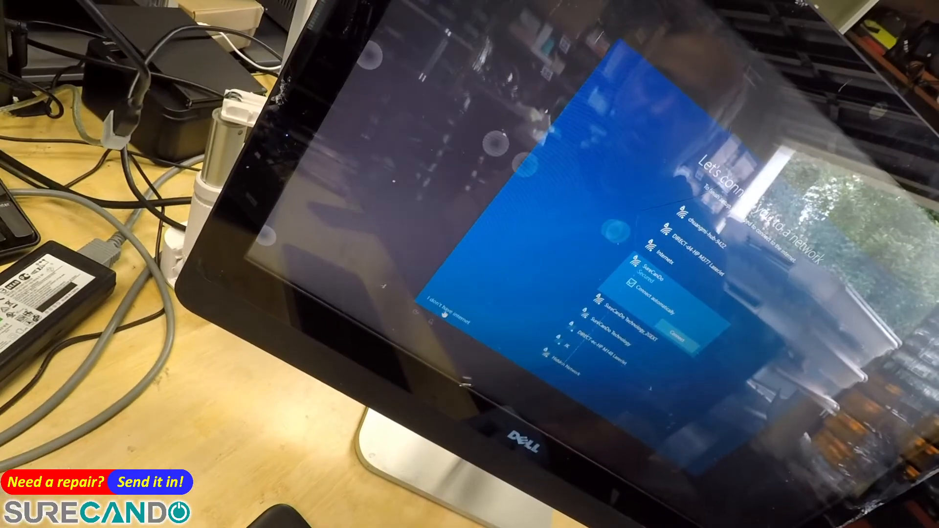
Step: Select the Wi-Fi network on the 'Let's connect you to a network' setup screen
left_click(689, 333)
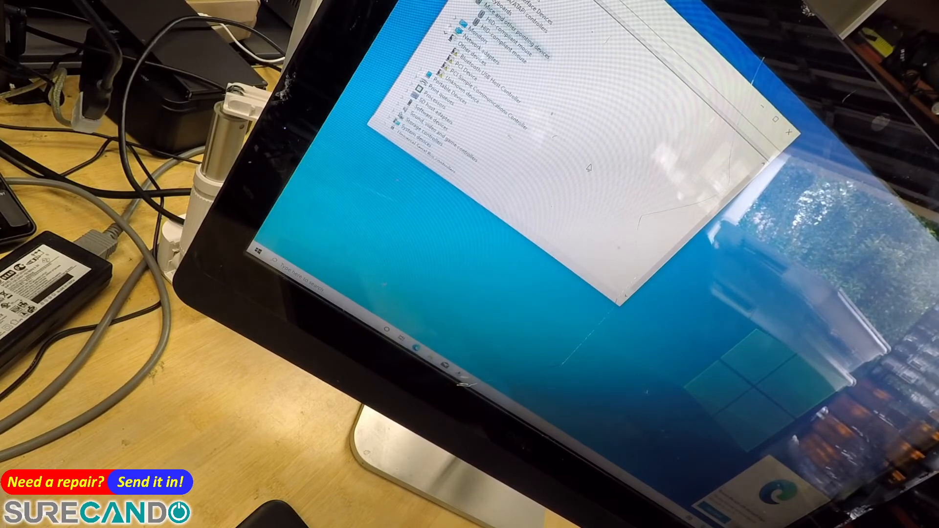
Step: Scroll the Device Manager list down to the Human Interface Devices entries
scroll("down", 3)
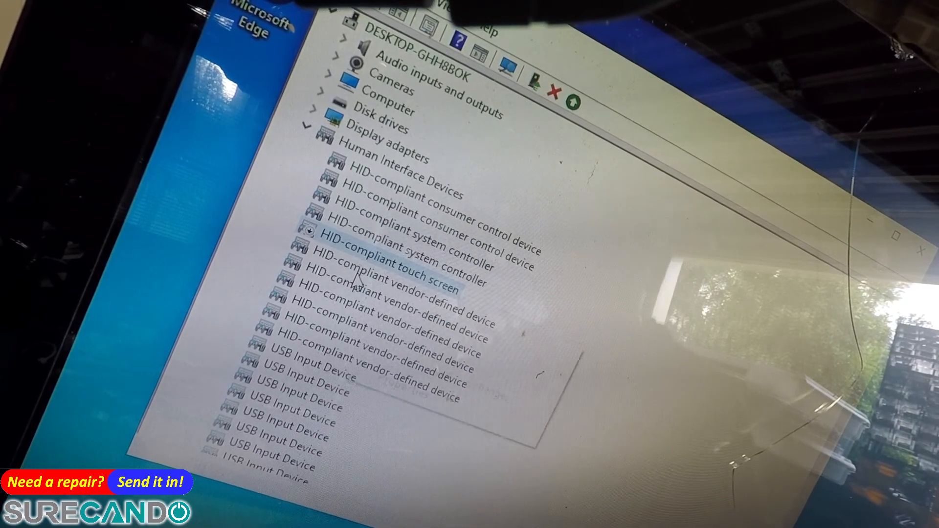
Step: Disable the HID-compliant touch screen from its right-click menu so it offers Enable device
right_click(372, 282)
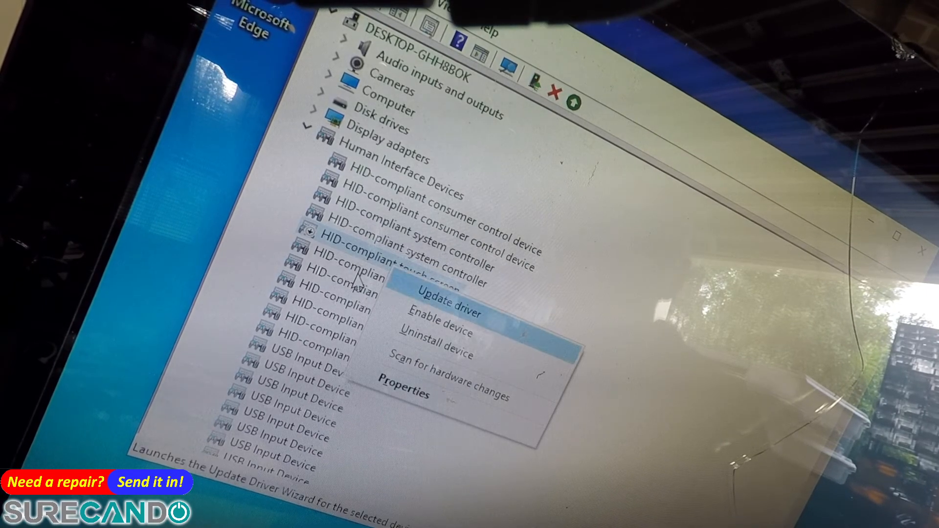
mouse_move(440, 334)
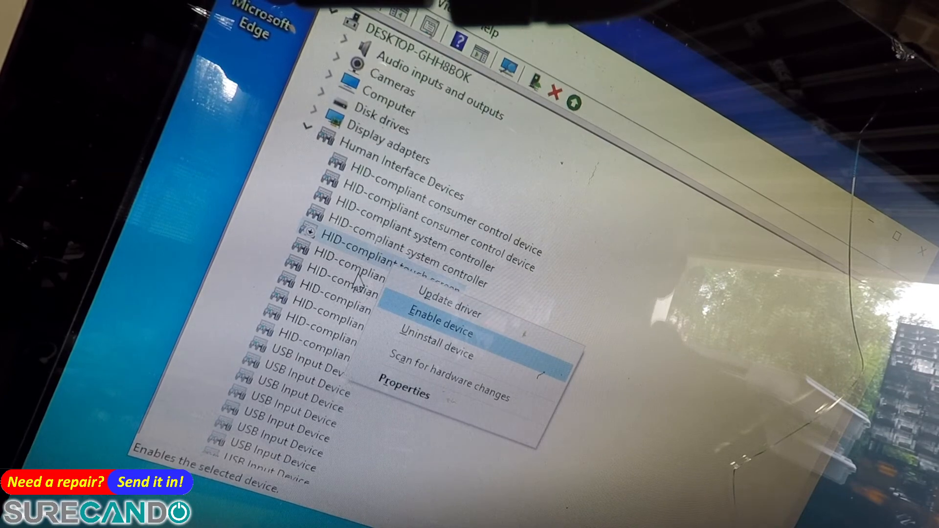
left_click(441, 316)
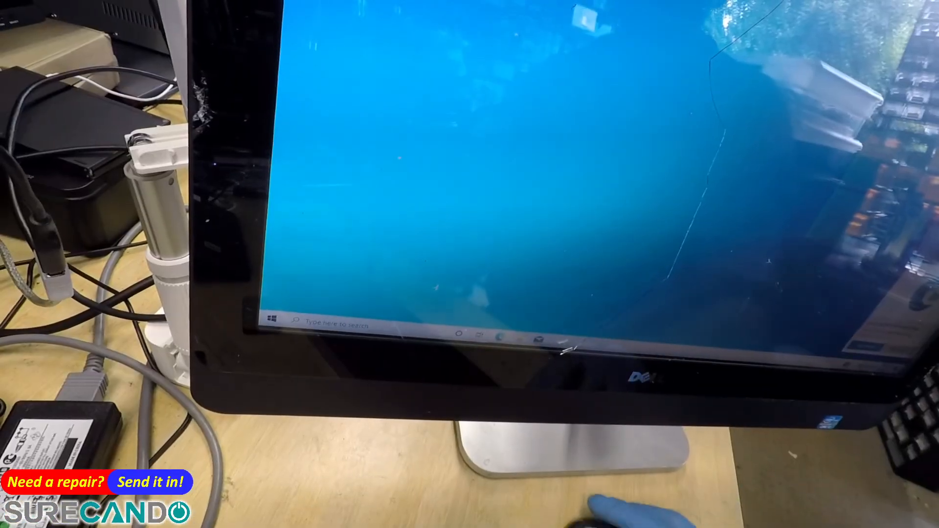
Step: Show the Start menu with the installed app list and pinned tiles
left_click(273, 319)
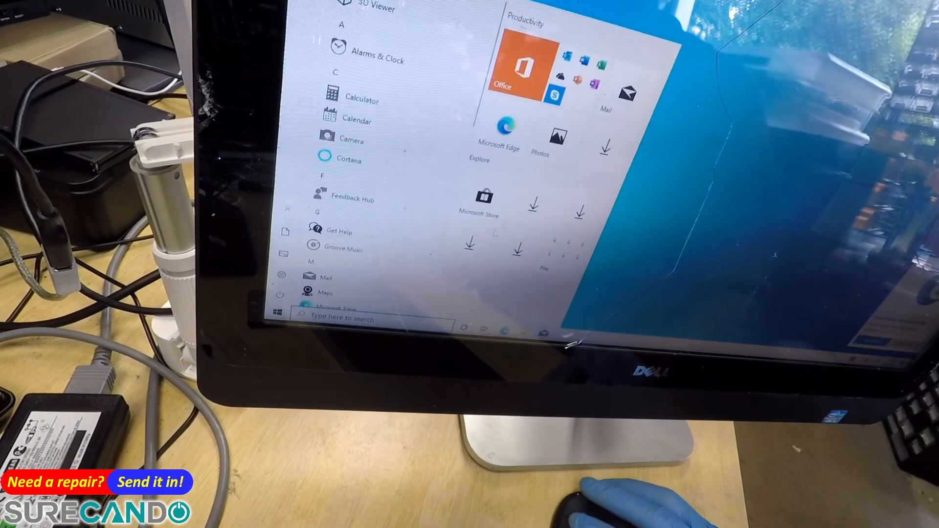